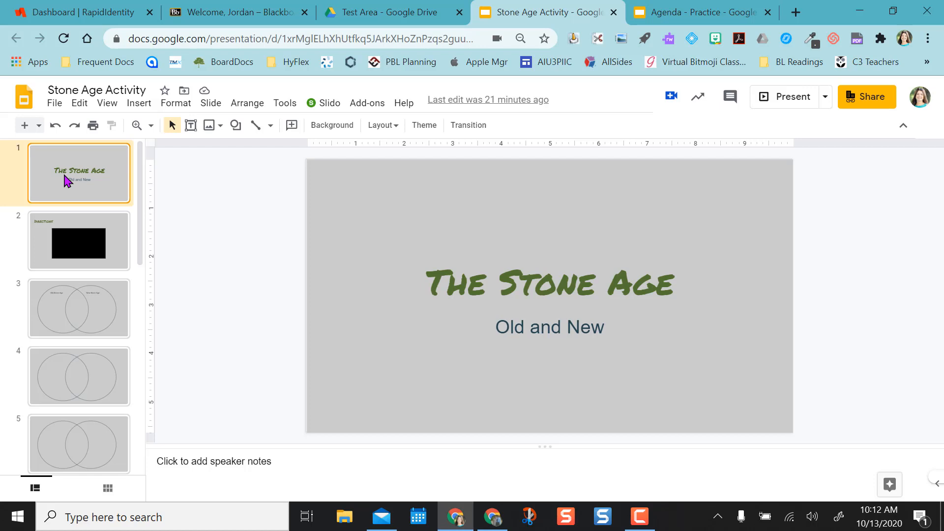
# - Play and pause the Directions slide video, then move to the Old/New Stone Age Venn diagram slide
pyautogui.click(79, 241)
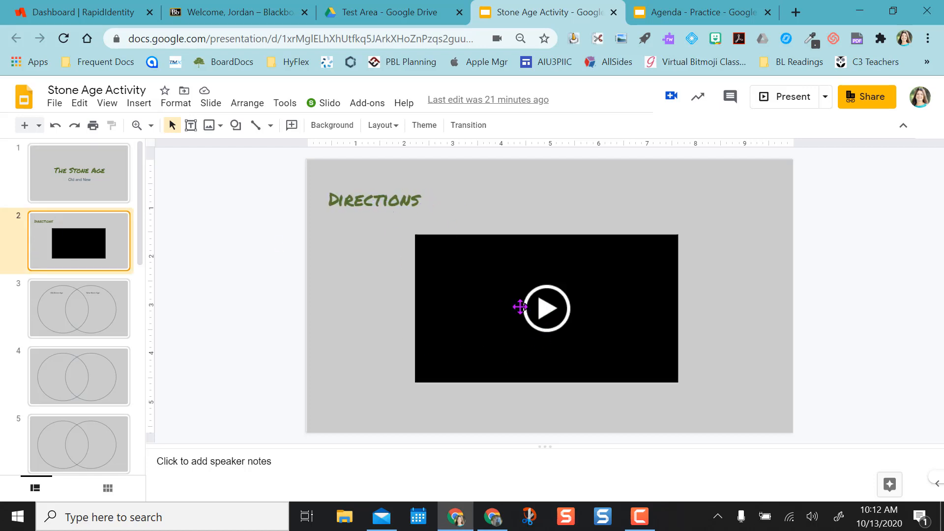
pyautogui.moveTo(720, 331)
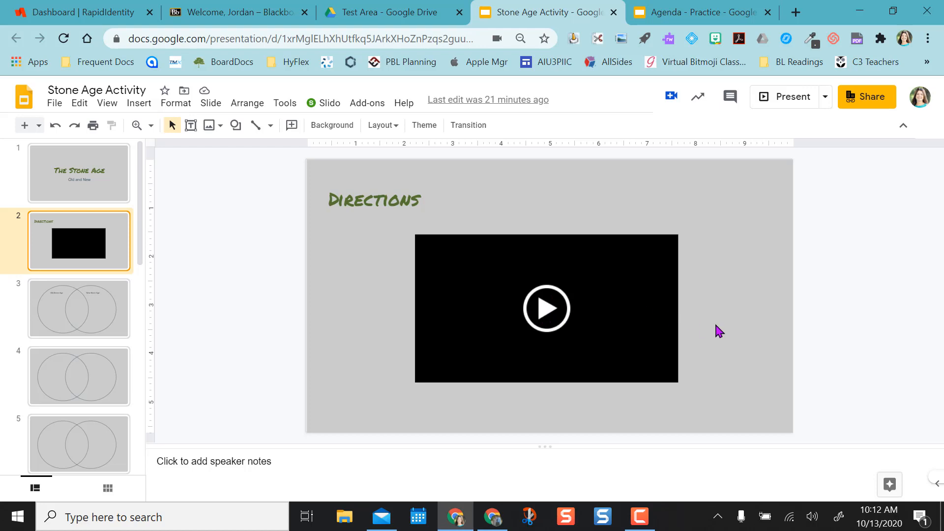
pyautogui.moveTo(548, 316)
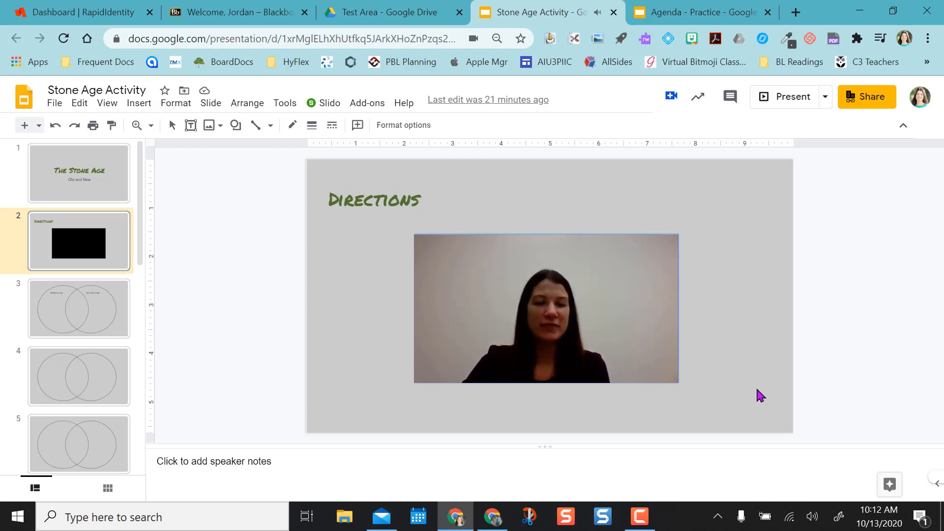
pyautogui.click(545, 308)
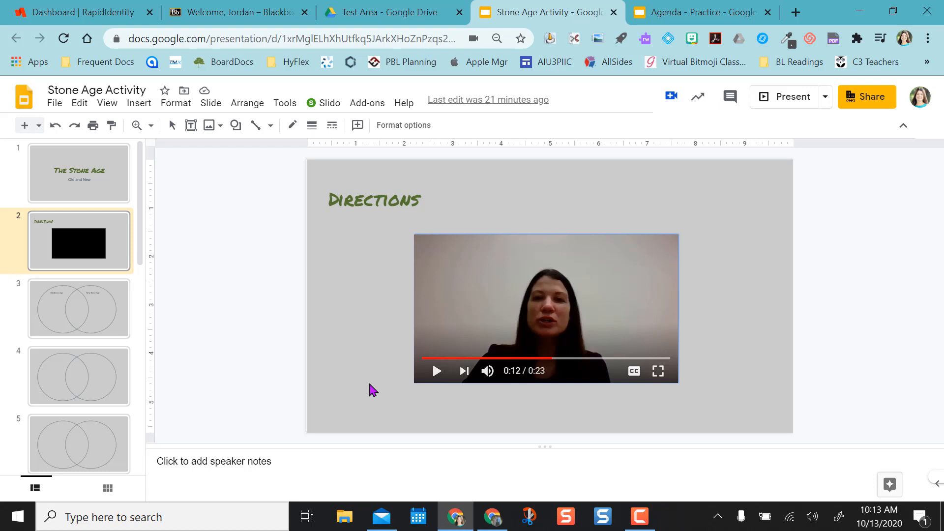
pyautogui.moveTo(396, 260)
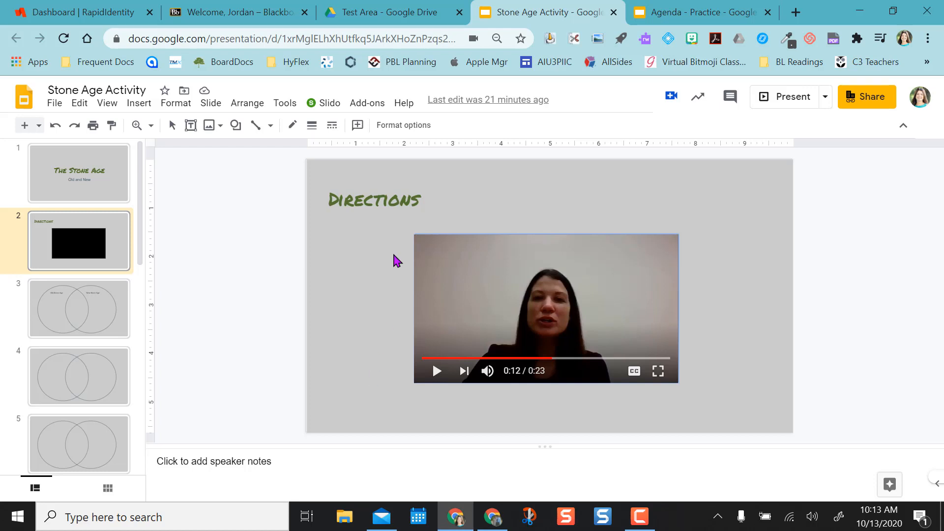
pyautogui.click(79, 308)
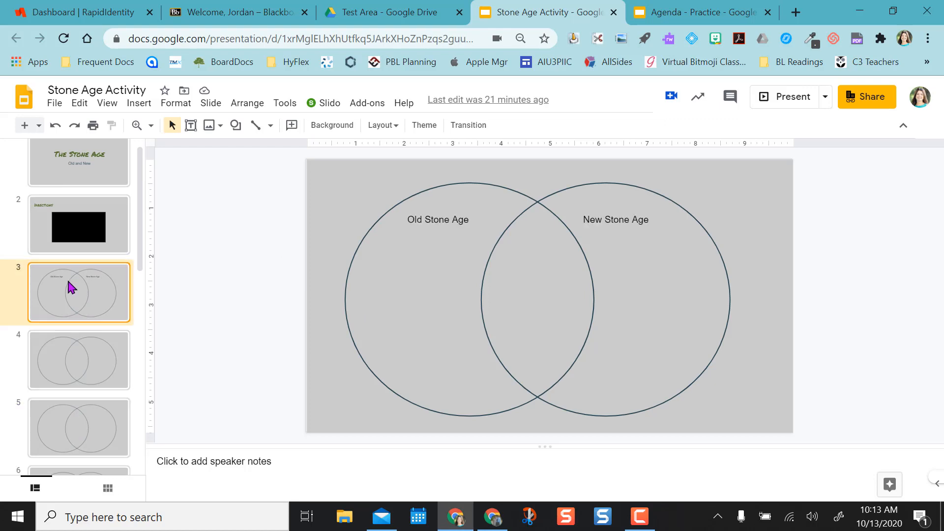
# - Return to the title slide "The Stone Age: Old and New."
pyautogui.click(79, 173)
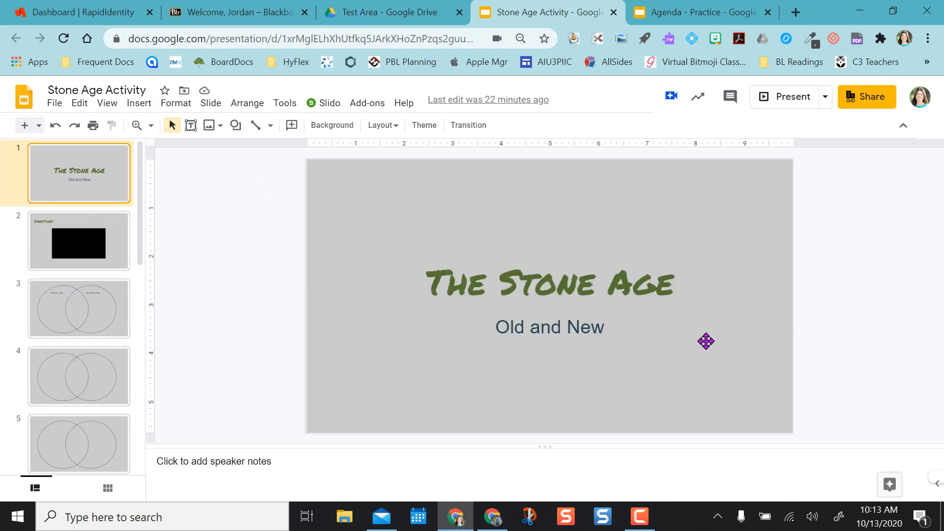
pyautogui.moveTo(680, 90)
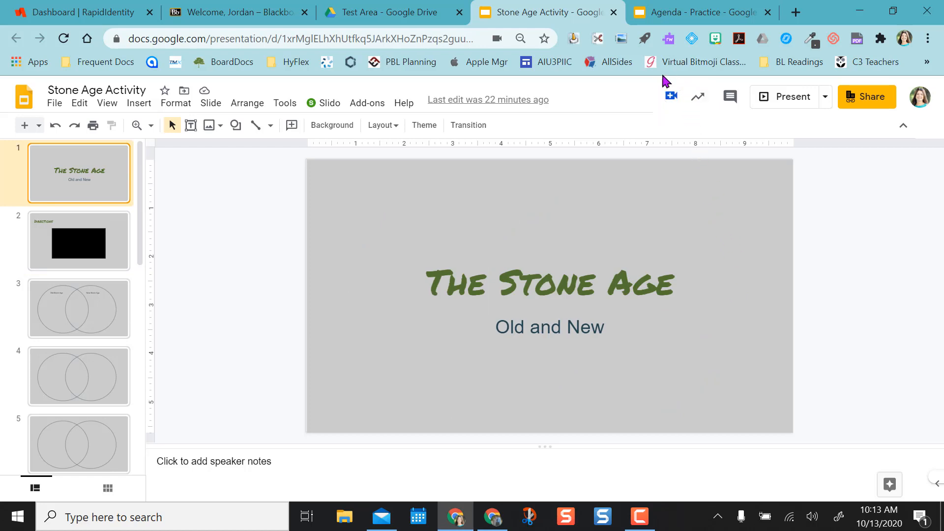
pyautogui.moveTo(698, 95)
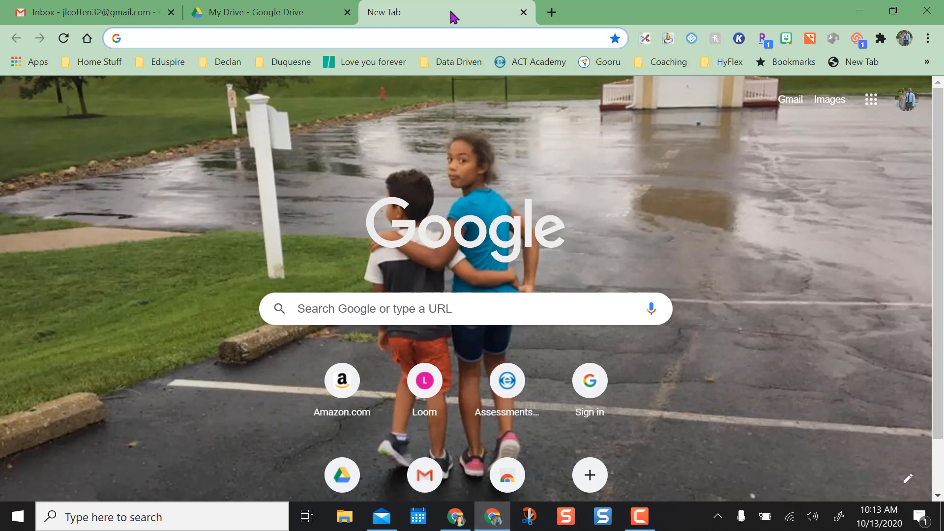
# - Search the Chrome Web Store for 'record to slides' via the Apps page
pyautogui.click(29, 61)
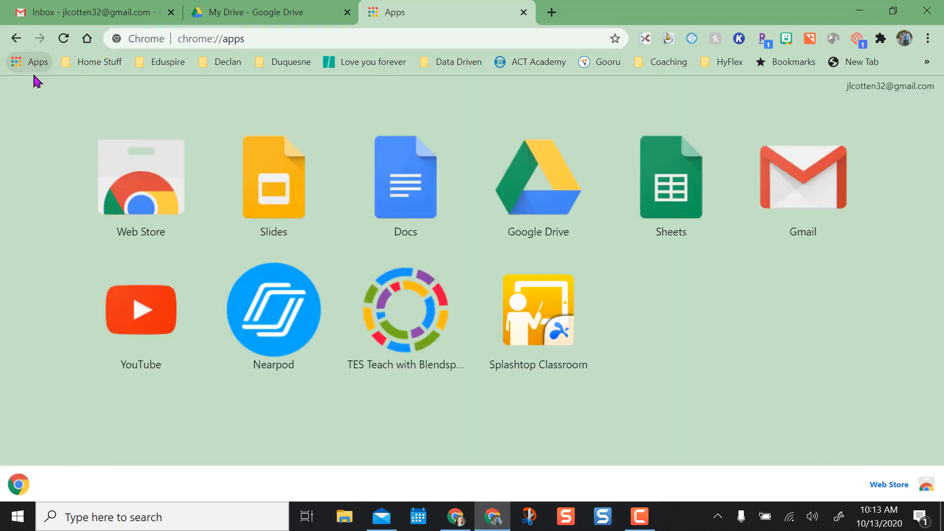
pyautogui.click(141, 176)
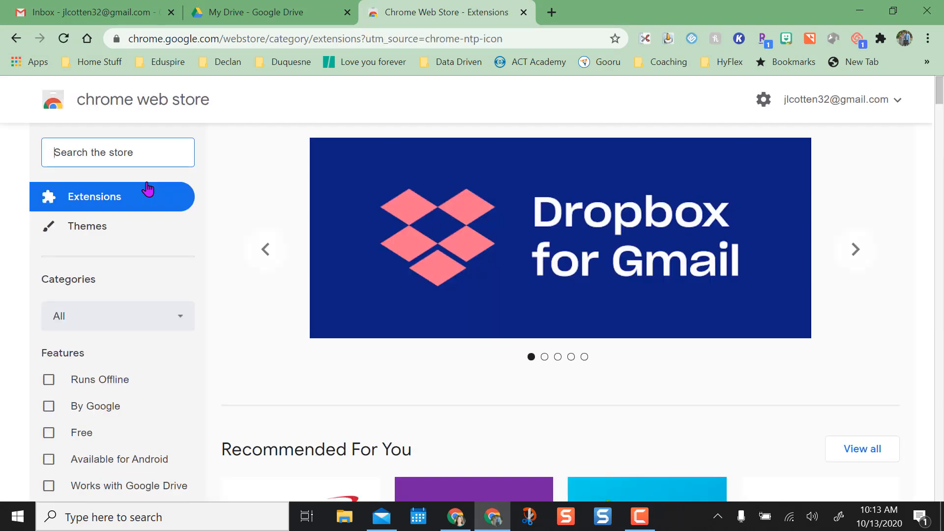
pyautogui.moveTo(119, 148)
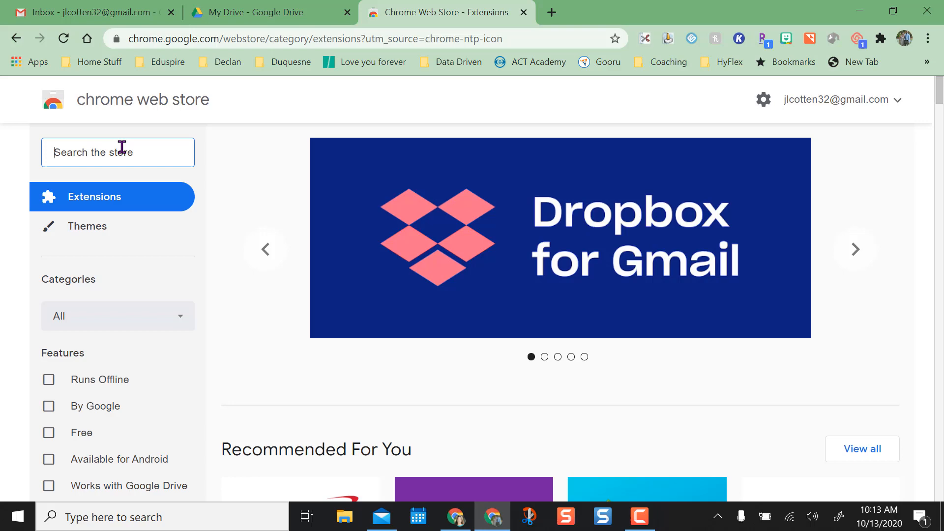
pyautogui.write('record to slides')
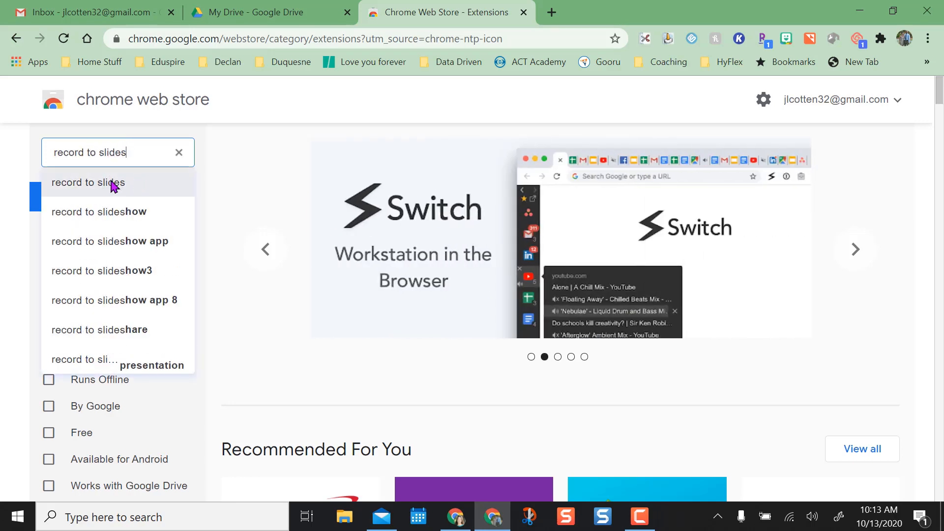
pyautogui.click(88, 183)
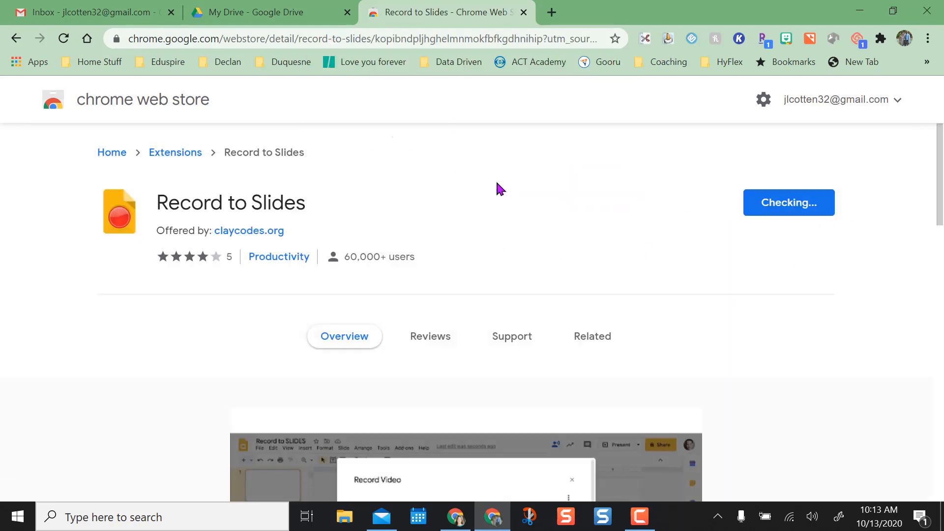
# - Confirm adding Record to Slides and pin it in the Extensions menu to the toolbar
pyautogui.click(788, 202)
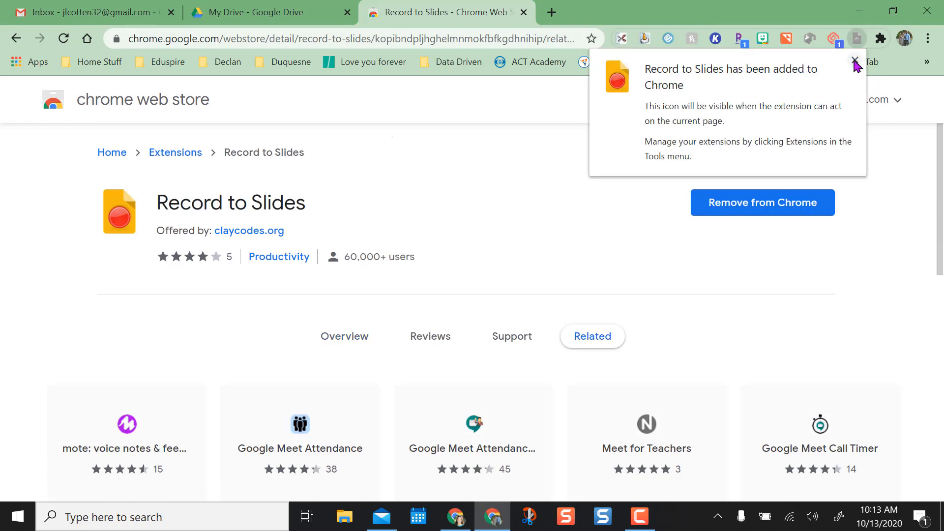
pyautogui.click(879, 38)
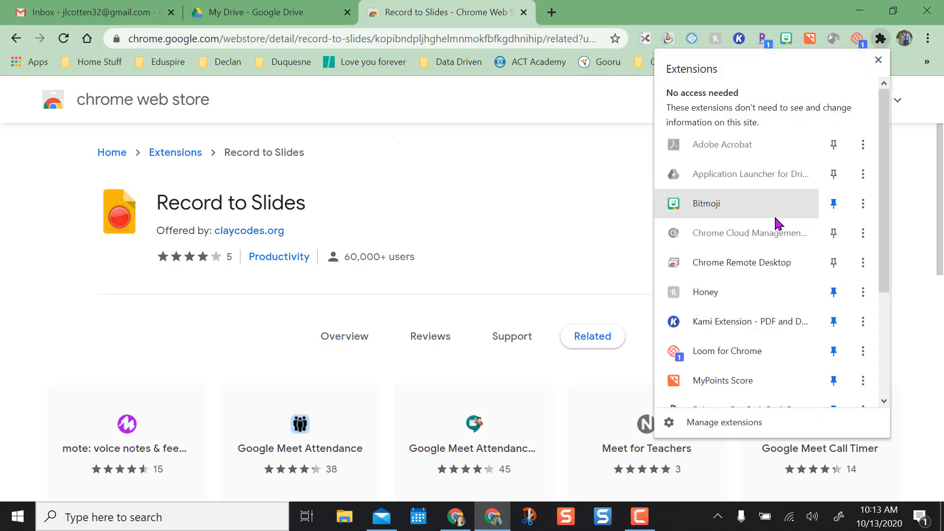
pyautogui.scroll(-3)
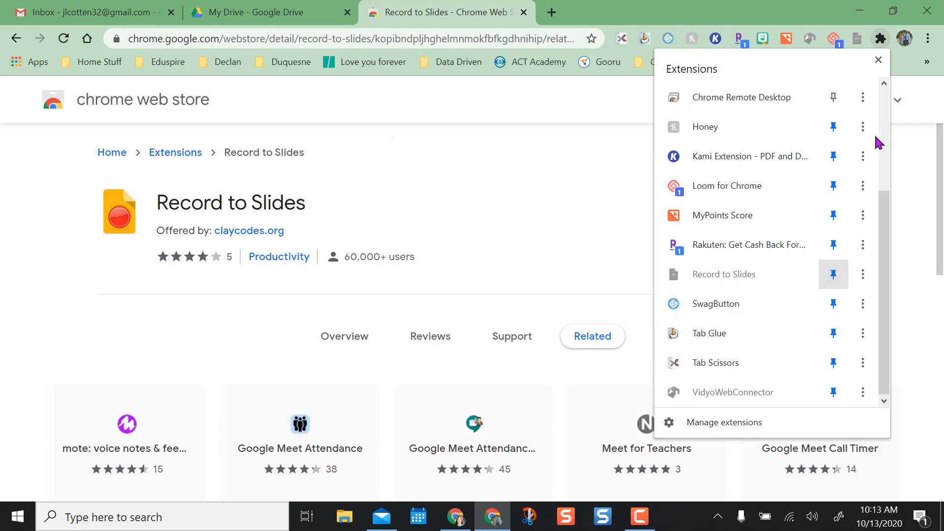
pyautogui.click(876, 60)
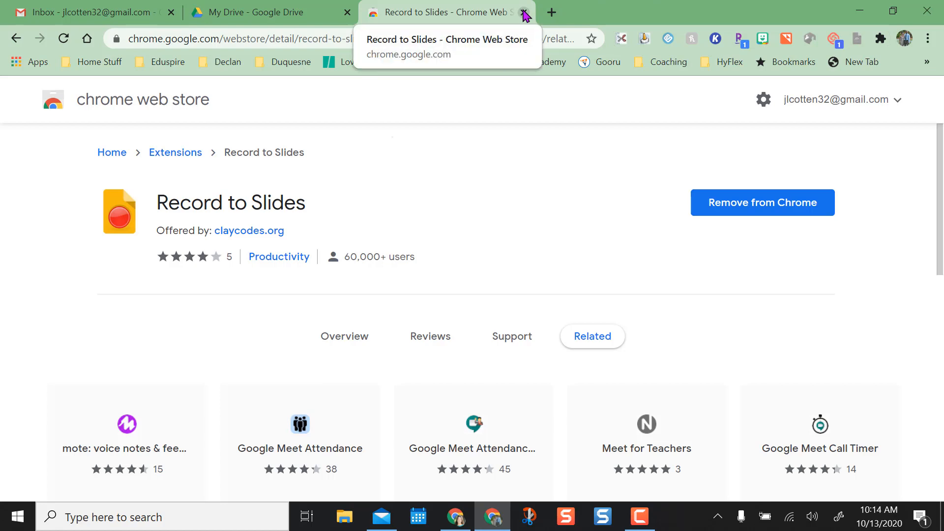
# - Close the Web Store, view the Stone Age Directions slide, then switch to the Agenda - Practice deck
pyautogui.click(523, 12)
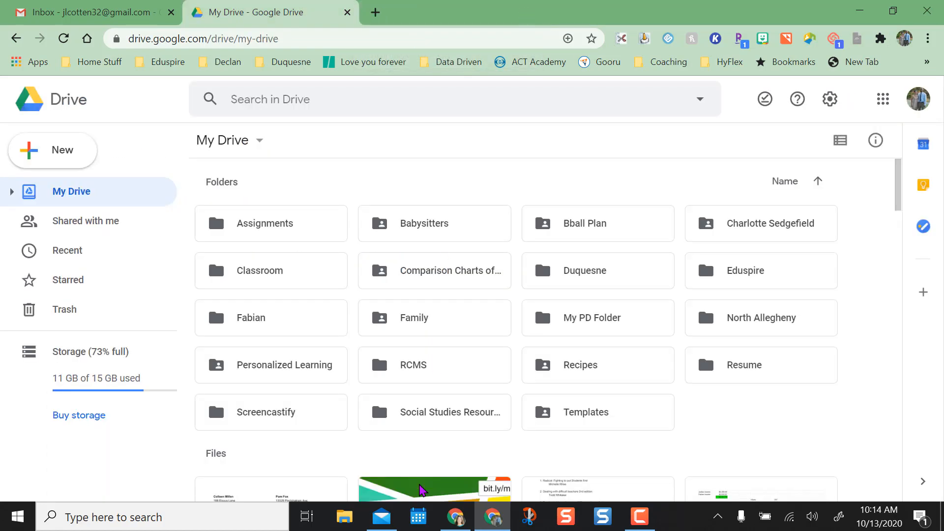
pyautogui.click(547, 12)
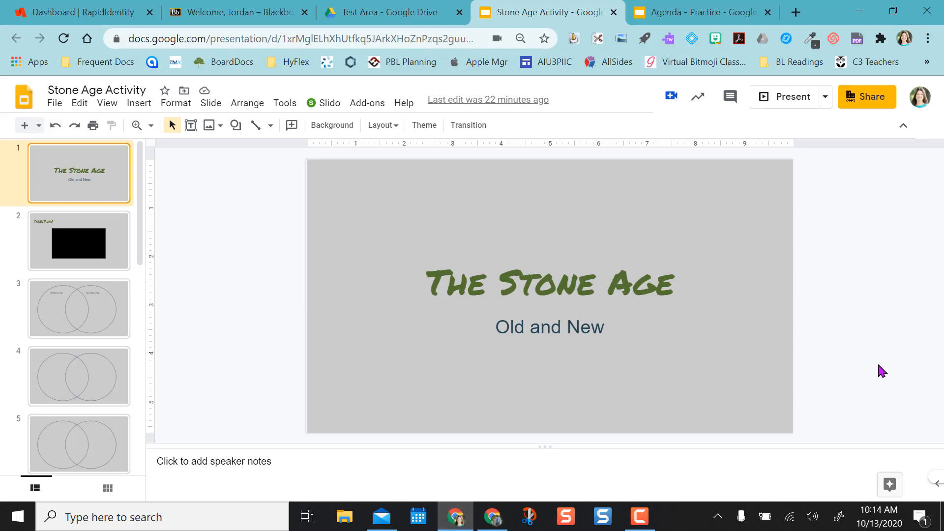
pyautogui.click(78, 241)
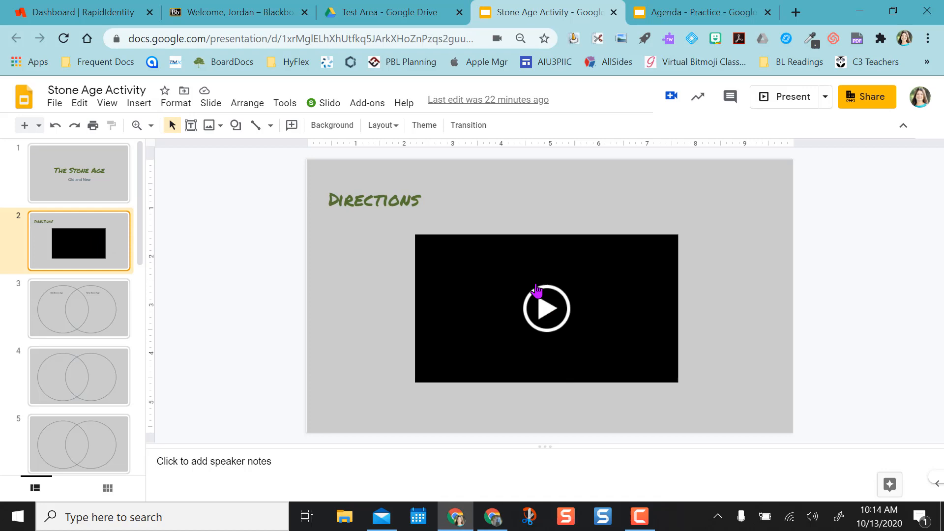
pyautogui.click(698, 12)
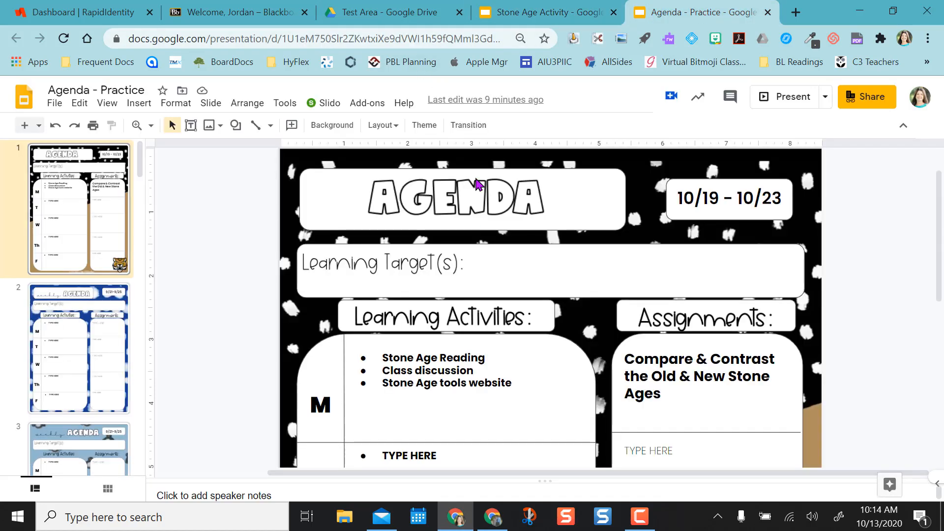
pyautogui.moveTo(516, 390)
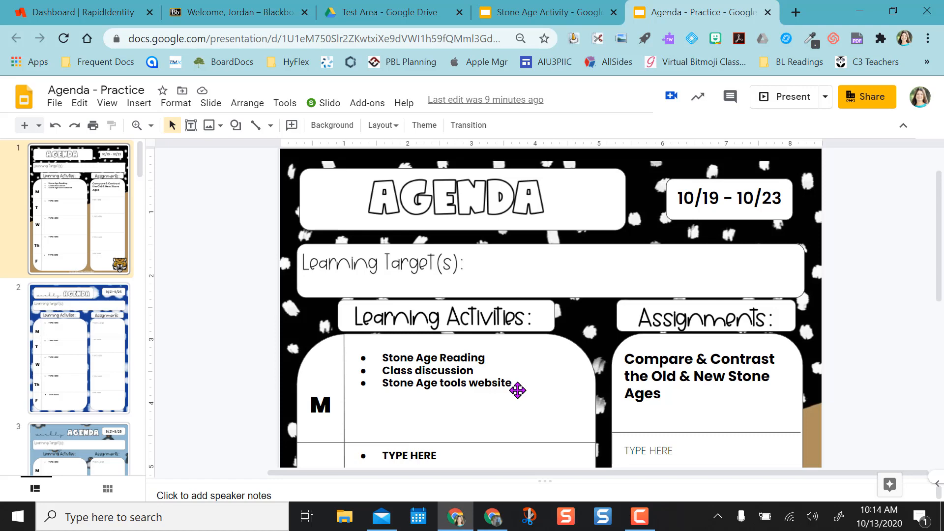
pyautogui.moveTo(663, 341)
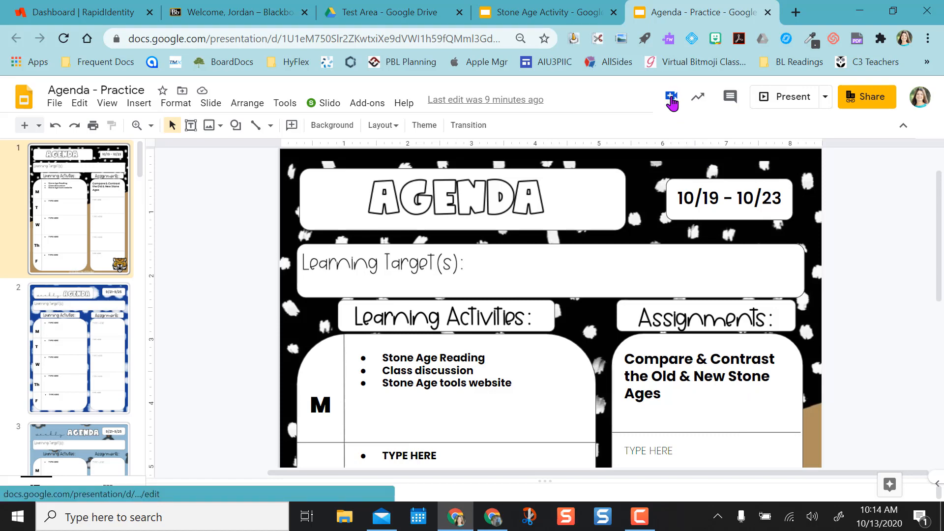
# - Launch the Record to Slides webcam recorder over the Agenda slide
pyautogui.click(669, 96)
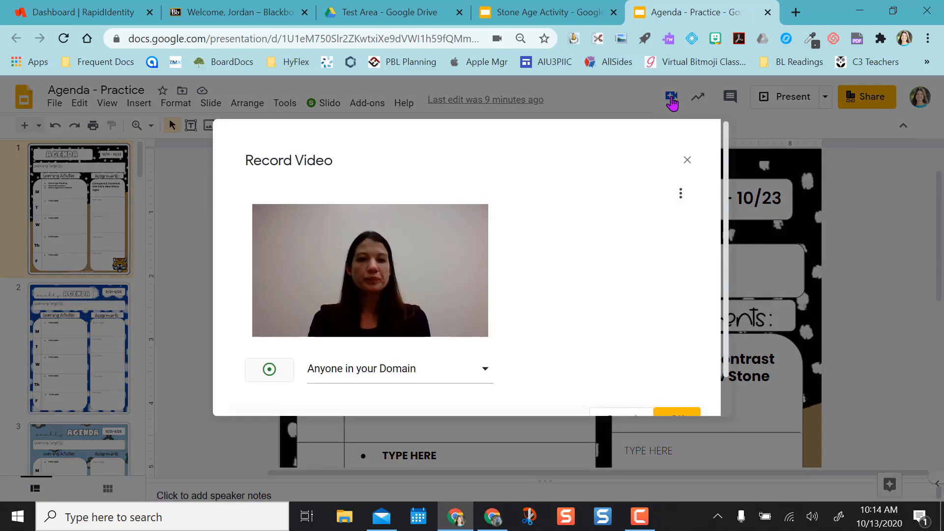
# - Set the recording's sharing to Anyone in your Domain in the Record Video dialog
pyautogui.click(398, 367)
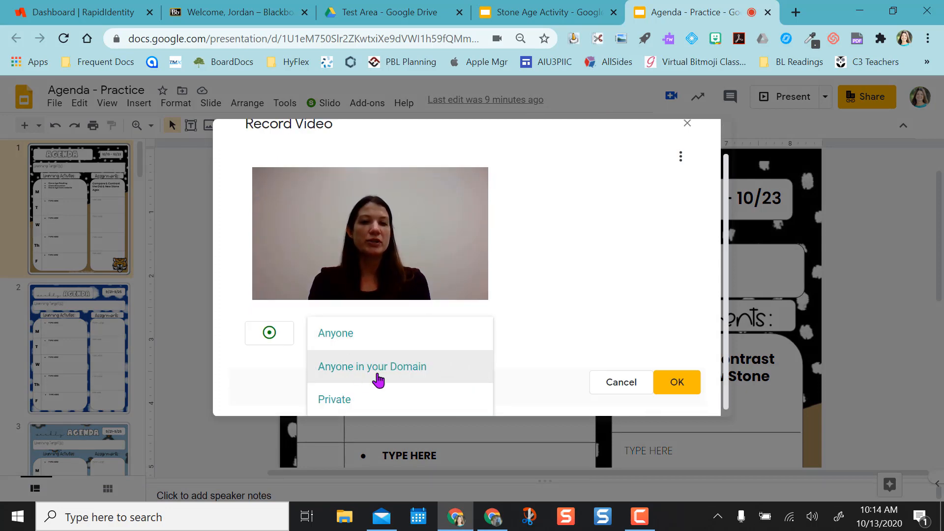
pyautogui.moveTo(369, 404)
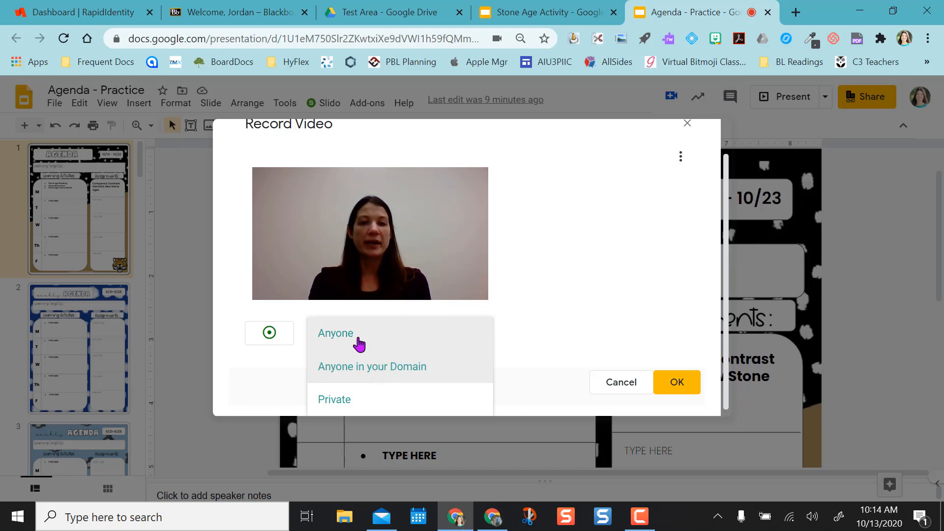
pyautogui.click(371, 365)
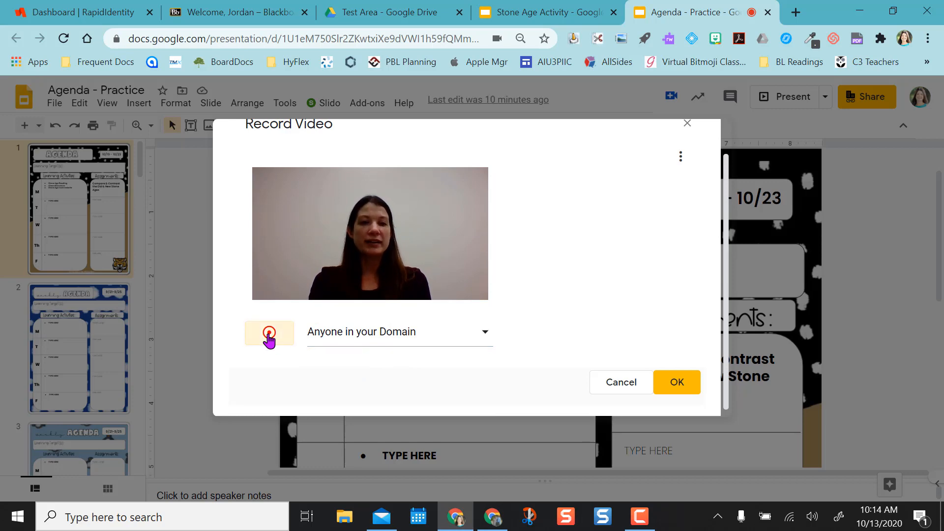
# - Record a short webcam directions clip, stop it, and confirm OK to insert it on the slide
pyautogui.click(269, 332)
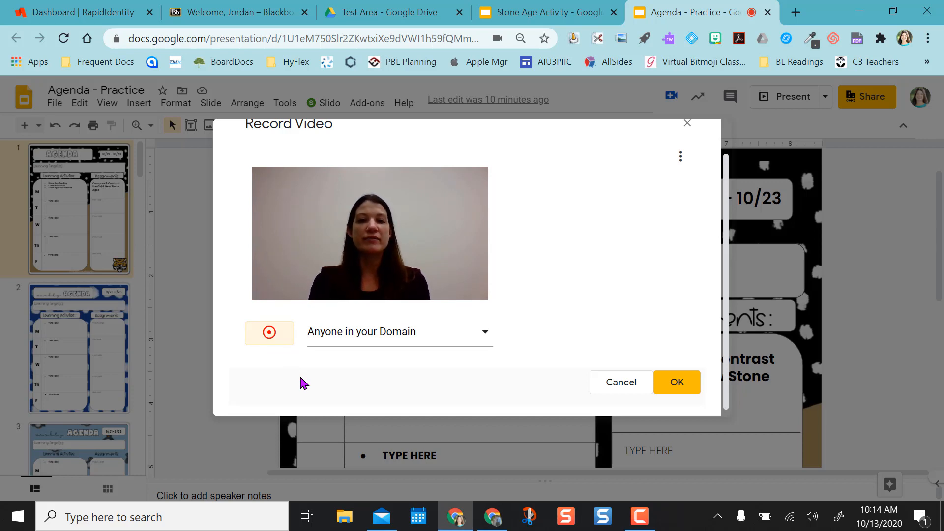
pyautogui.click(269, 333)
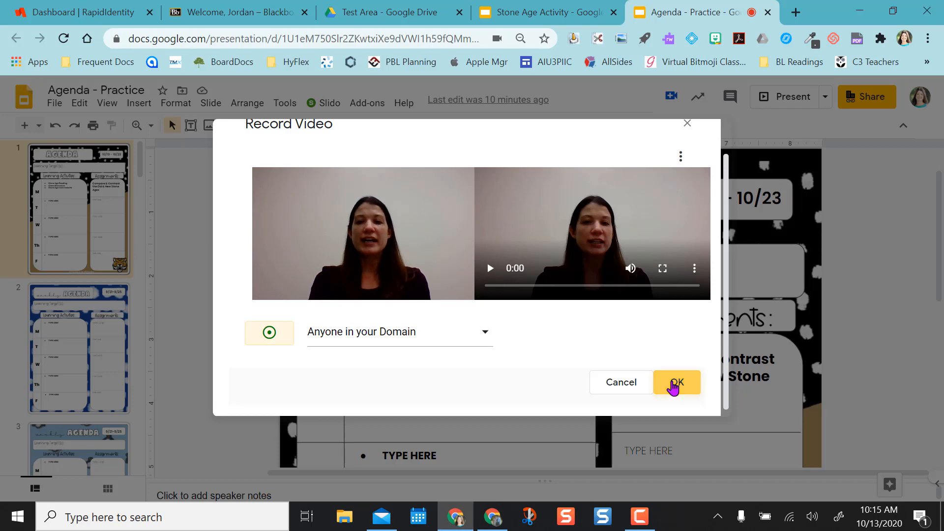
pyautogui.click(676, 382)
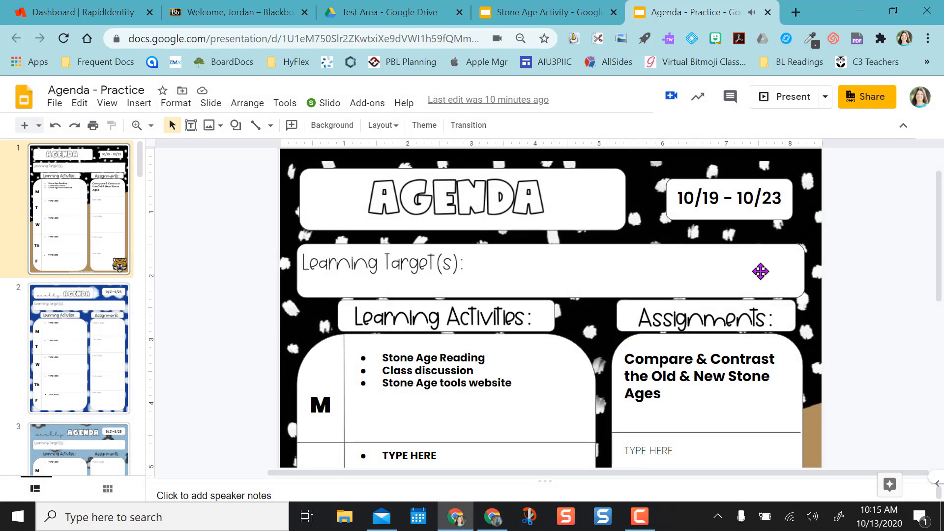
pyautogui.moveTo(789, 259)
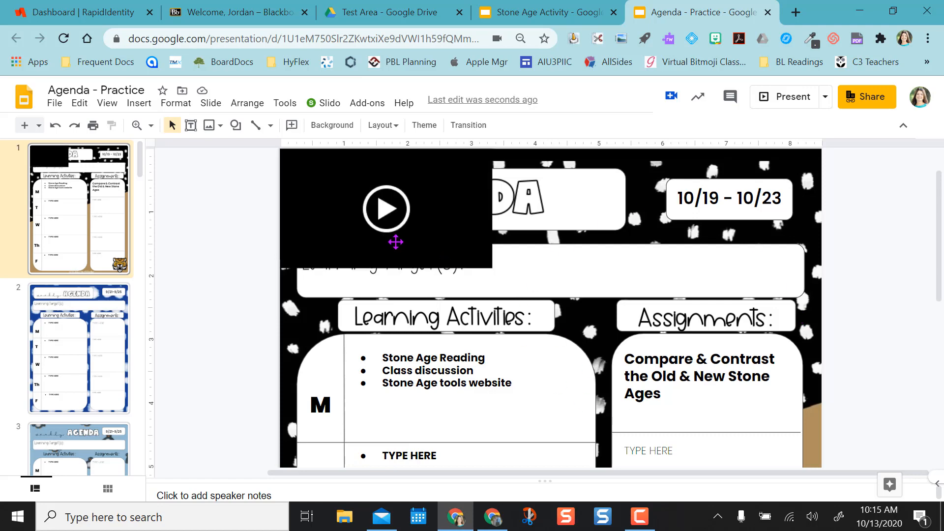
# - Move and shrink the video into the lower right of the Assignments box, then switch to Google Drive
pyautogui.click(385, 208)
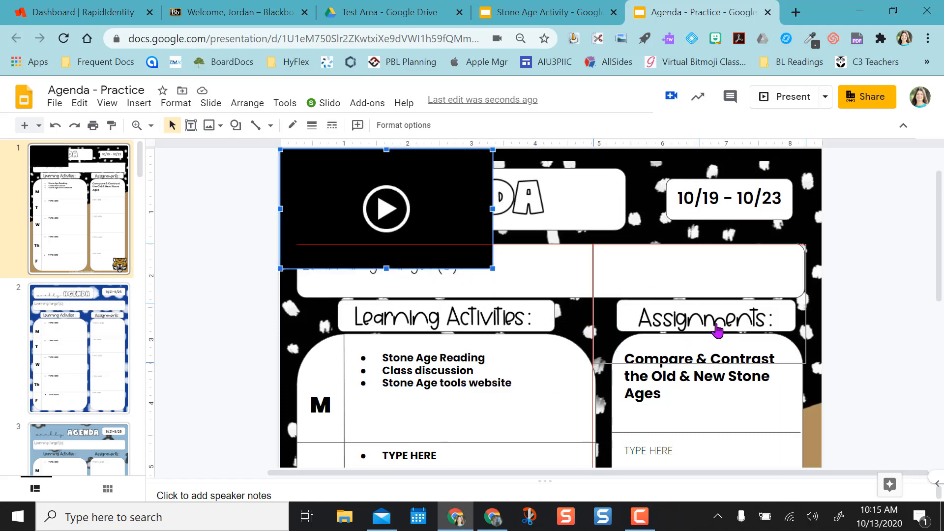
pyautogui.moveTo(385, 209); pyautogui.dragTo(701, 358)
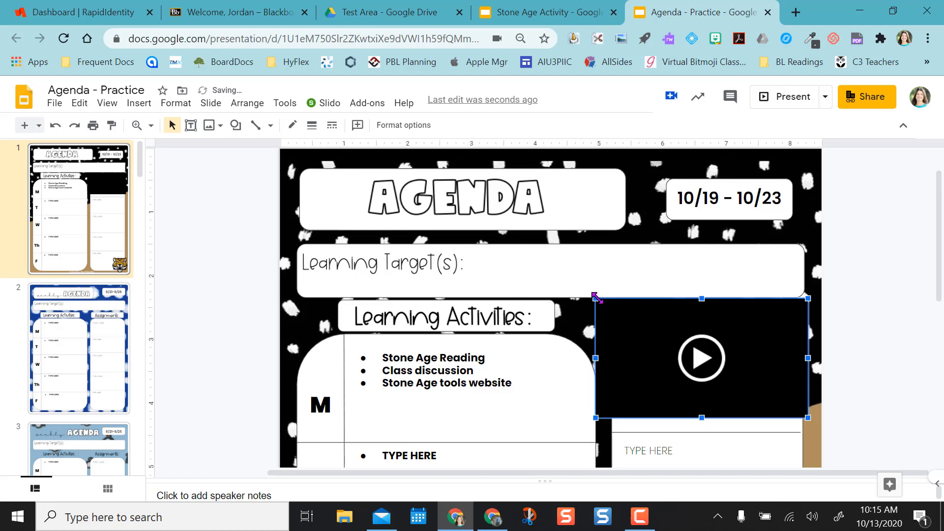
pyautogui.moveTo(701, 358); pyautogui.dragTo(743, 385)
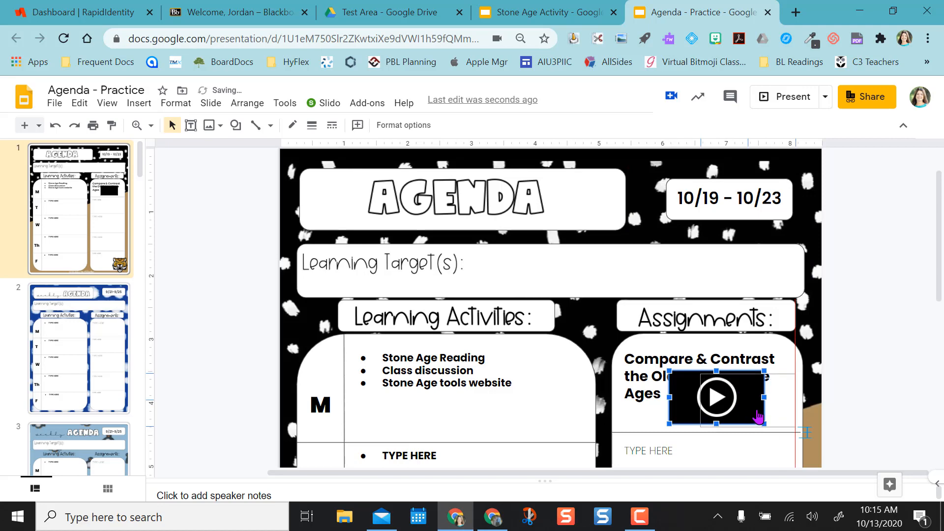
pyautogui.moveTo(717, 397); pyautogui.dragTo(748, 400)
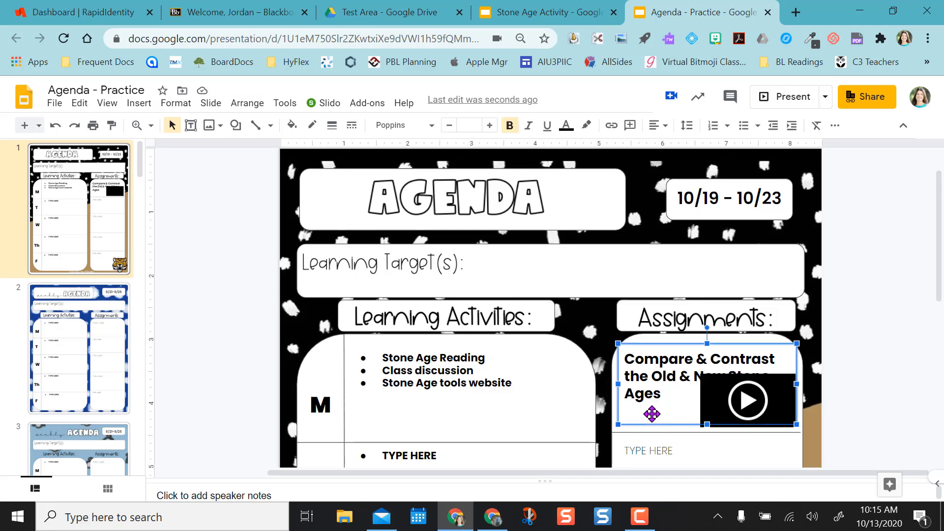
pyautogui.moveTo(887, 366)
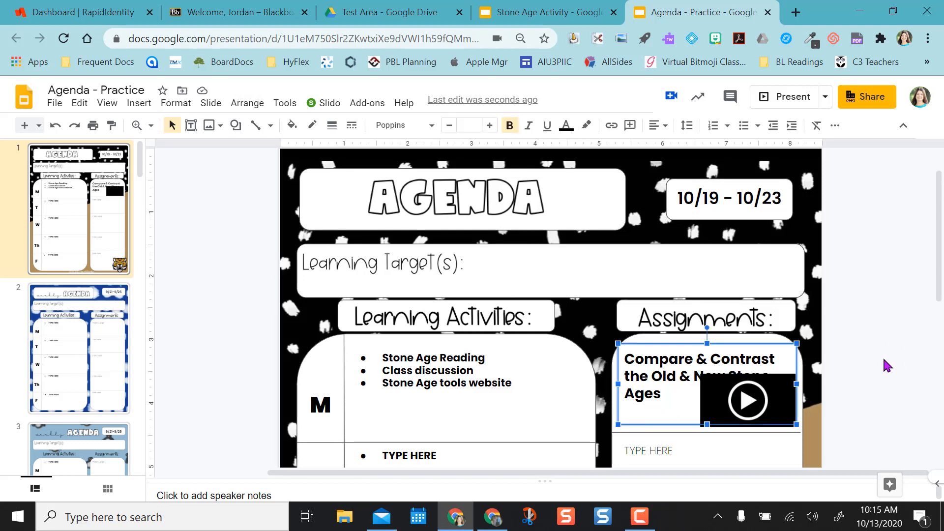
pyautogui.click(390, 11)
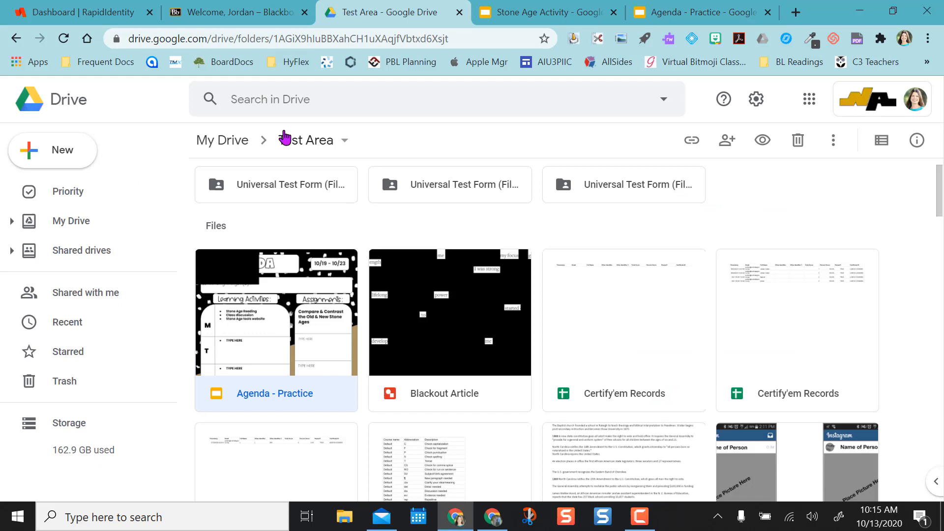
# - Browse My Drive > Tech Tools > Record To Slides Resources for the saved clips, then return to the agenda deck
pyautogui.click(71, 221)
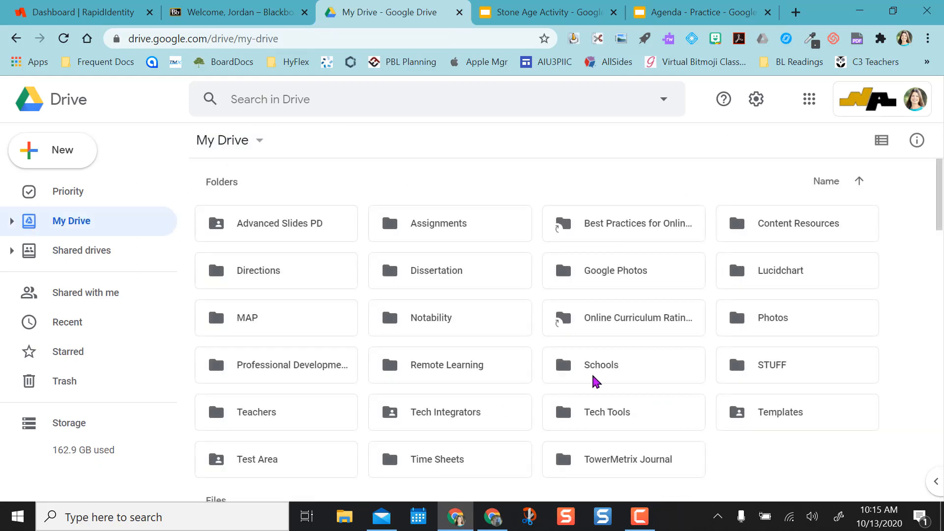
pyautogui.doubleClick(607, 412)
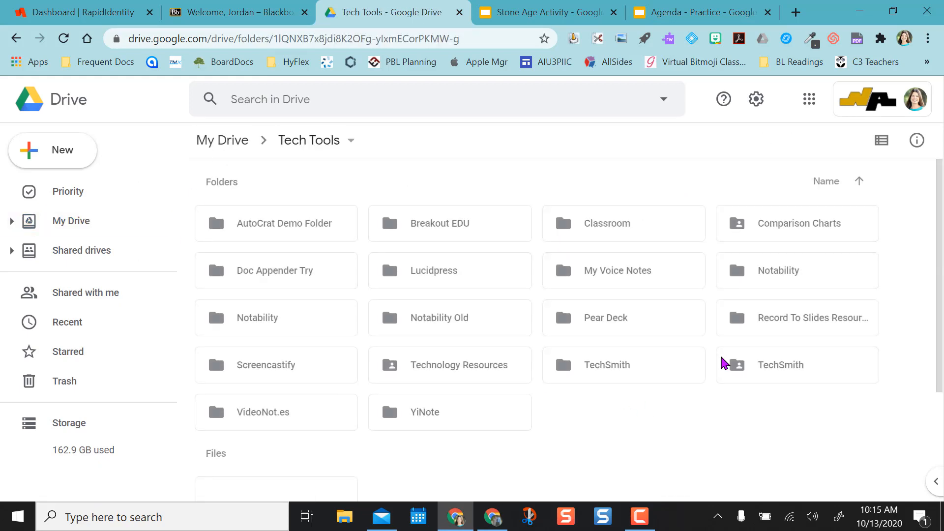
pyautogui.moveTo(640, 428)
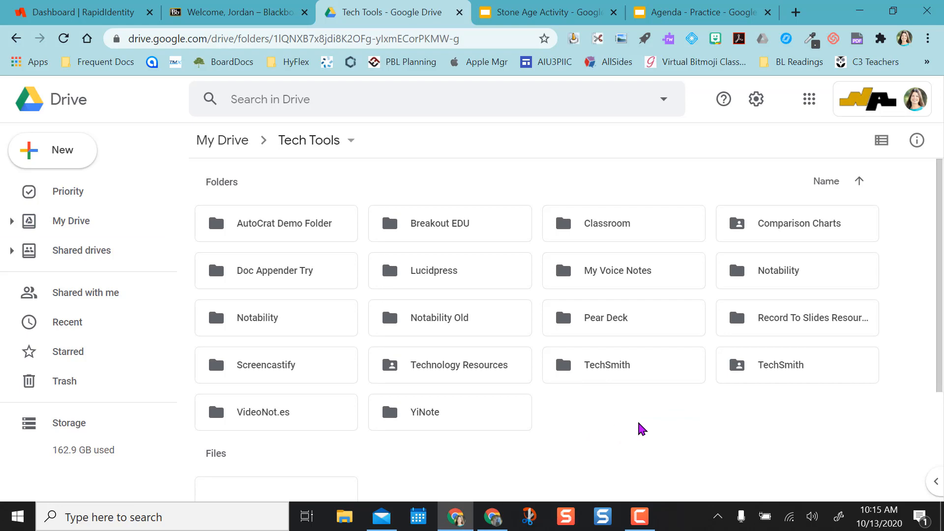
pyautogui.doubleClick(814, 317)
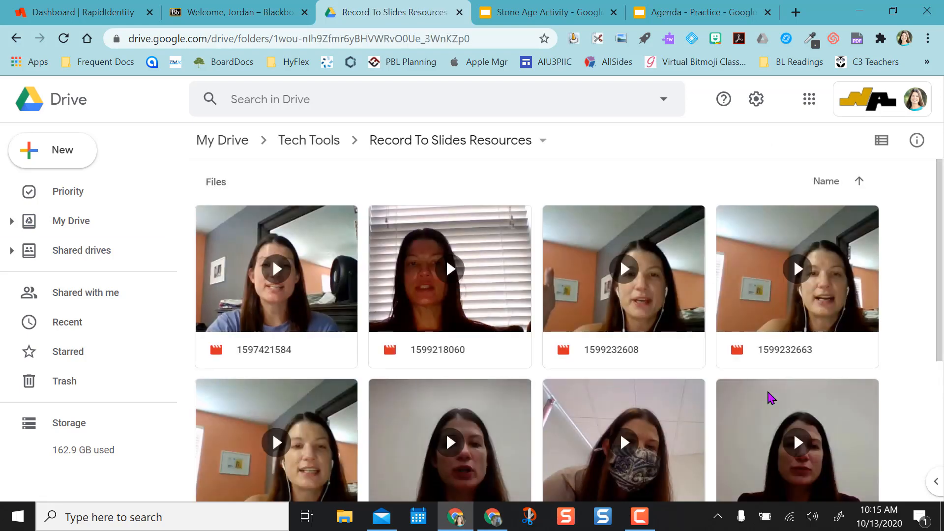
pyautogui.scroll(-3)
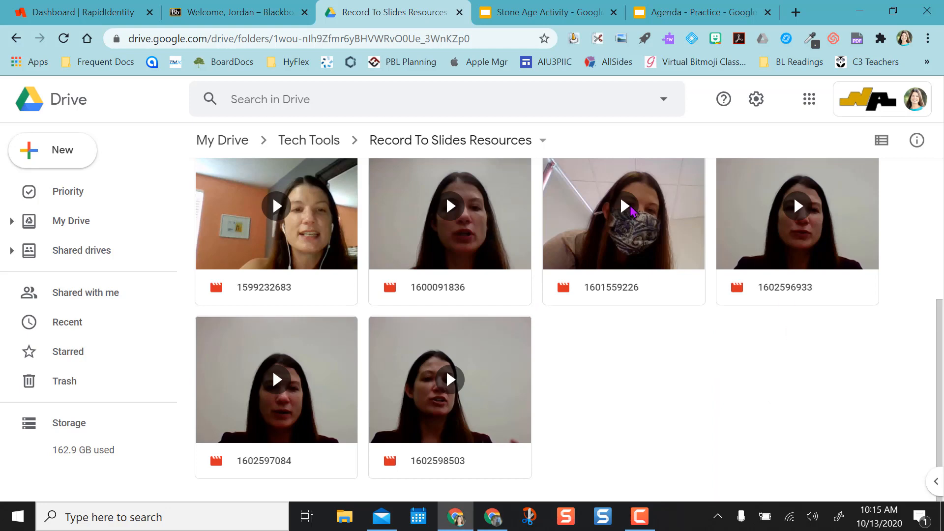
pyautogui.moveTo(441, 270)
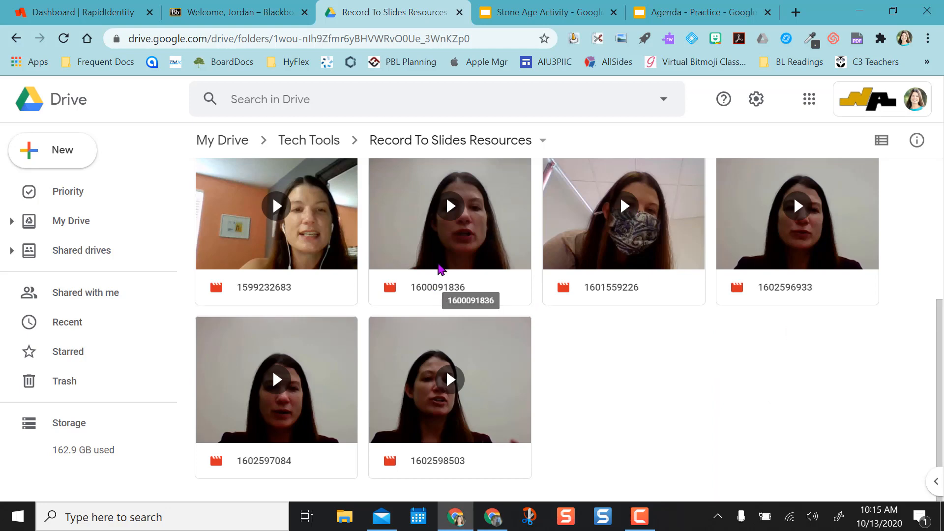
pyautogui.moveTo(459, 444)
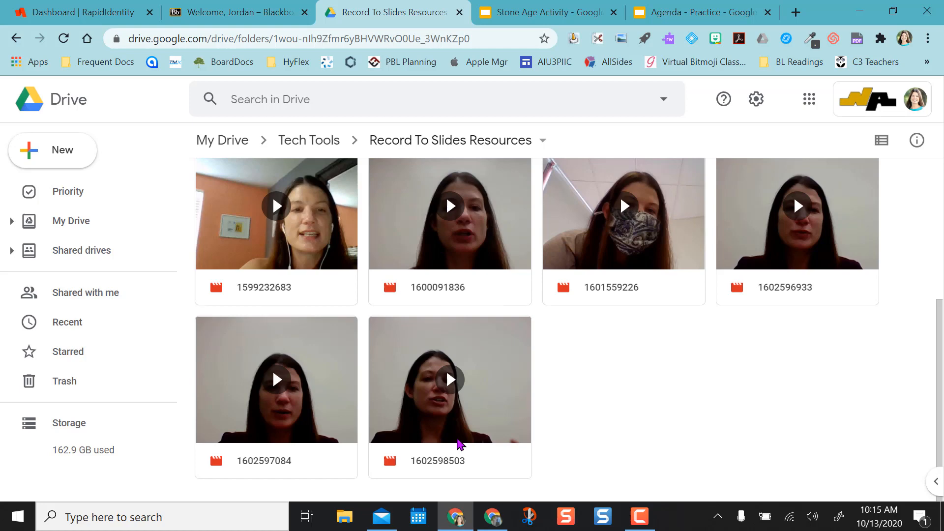
pyautogui.moveTo(308, 140)
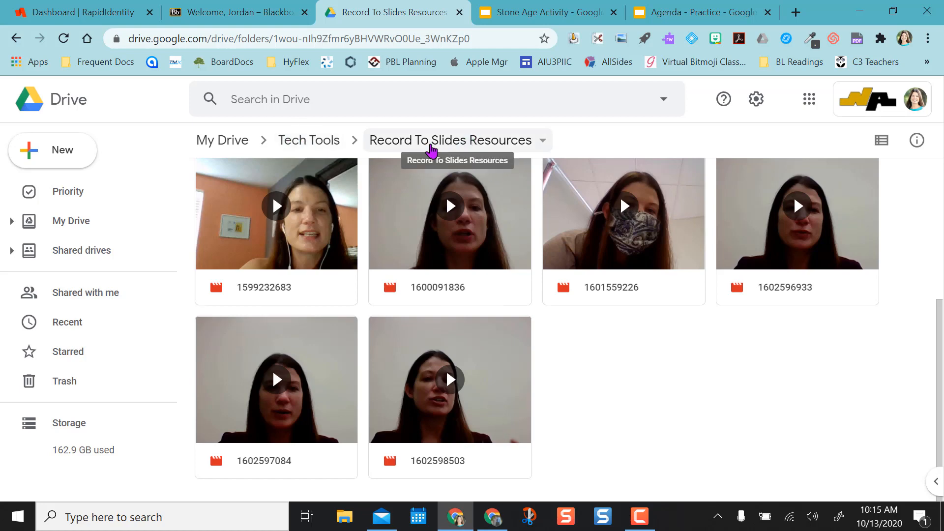
pyautogui.moveTo(519, 7)
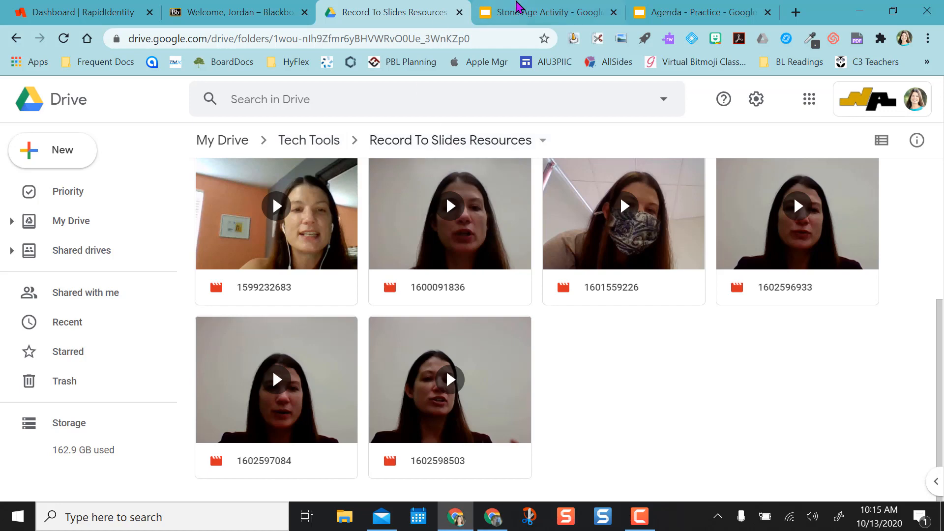
pyautogui.click(700, 12)
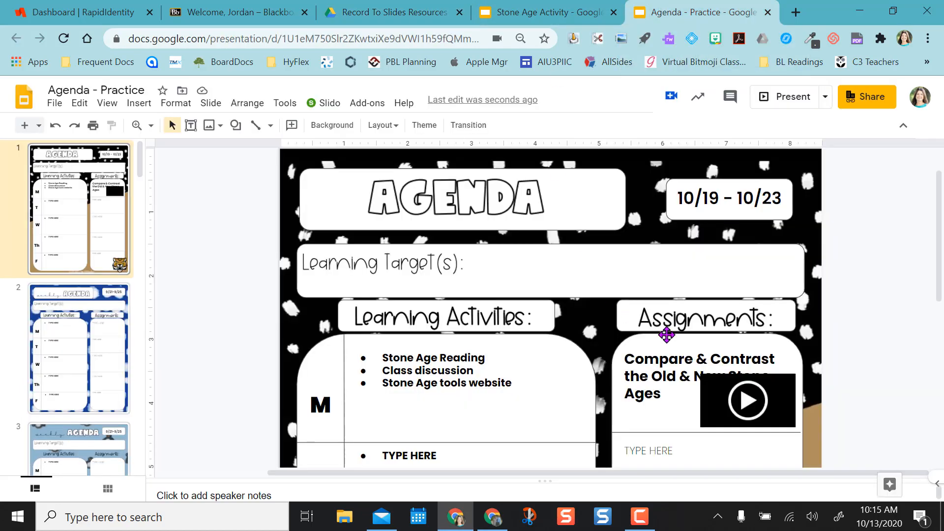
# - Play the webcam direction video embedded in the Assignments box to check it
pyautogui.click(746, 400)
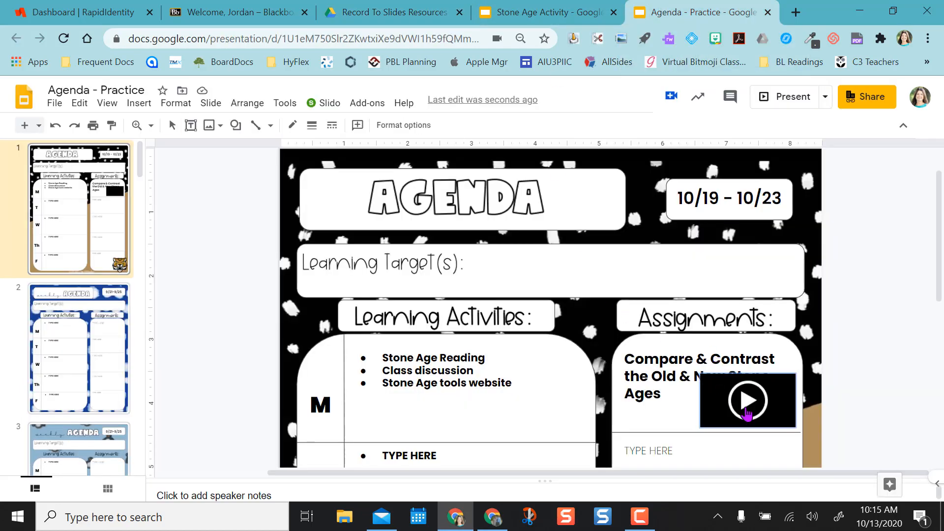
pyautogui.click(747, 400)
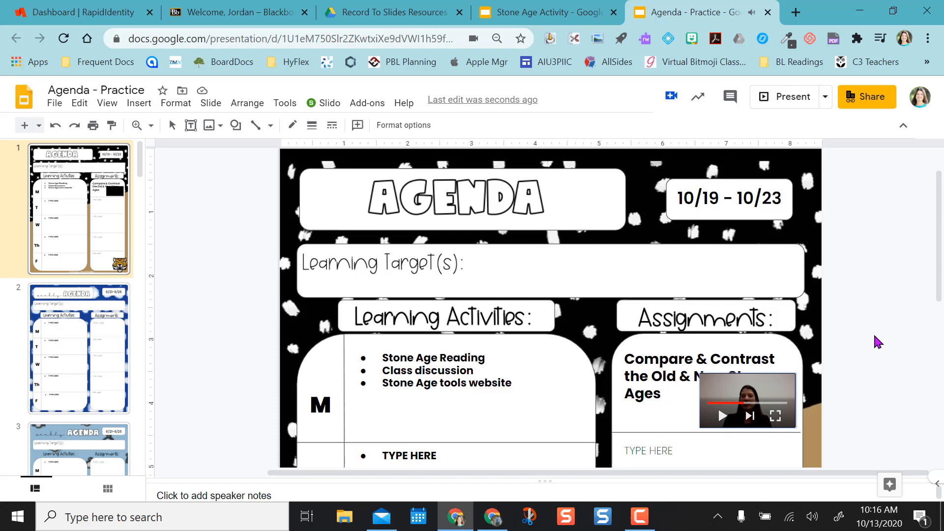
pyautogui.moveTo(867, 350)
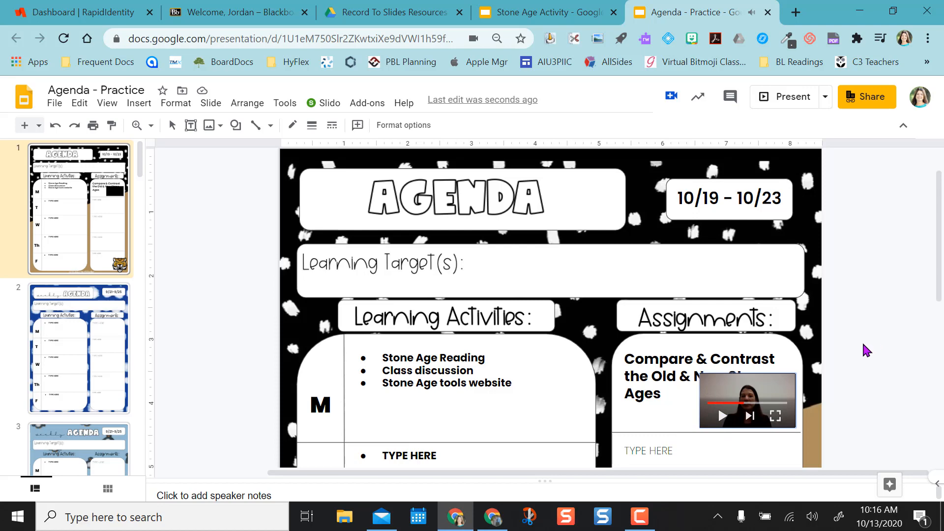